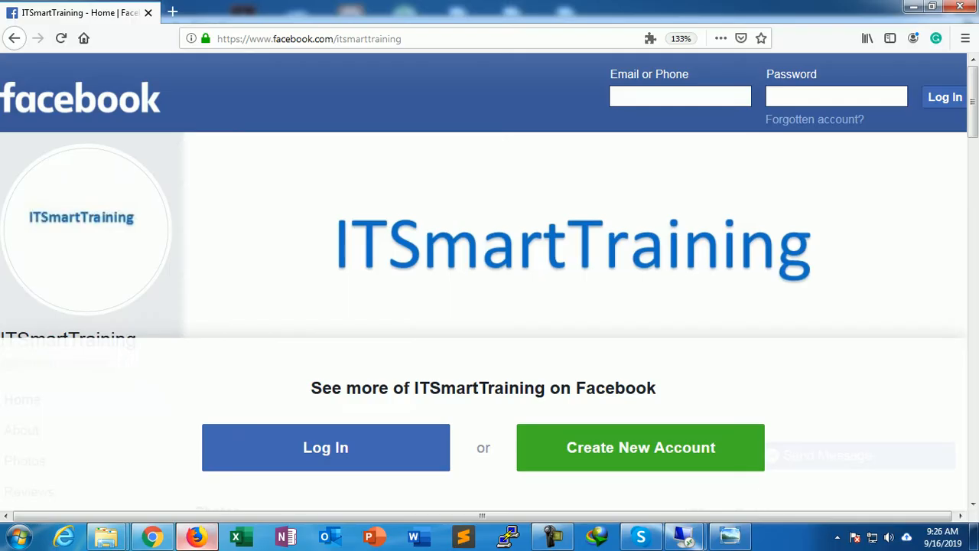
mouse_move(86, 229)
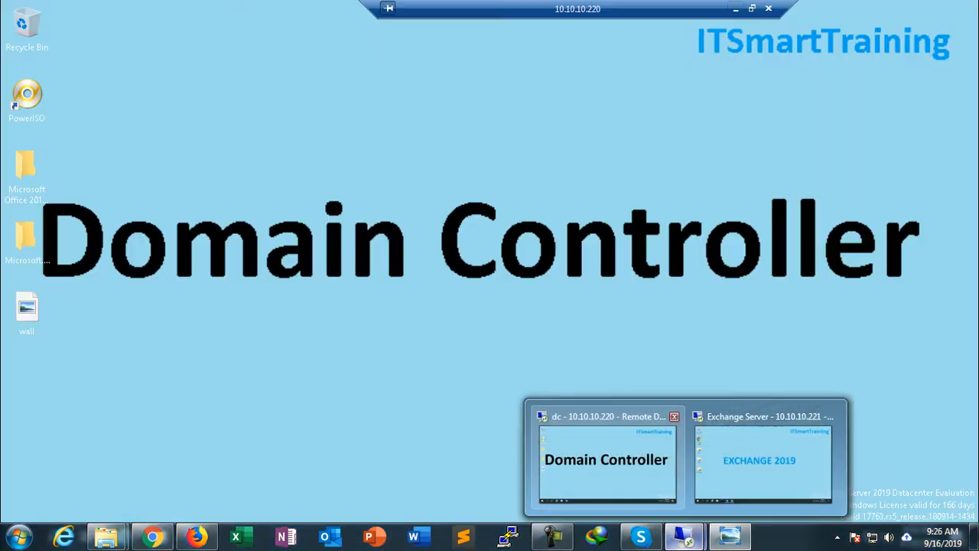
mouse_move(606, 458)
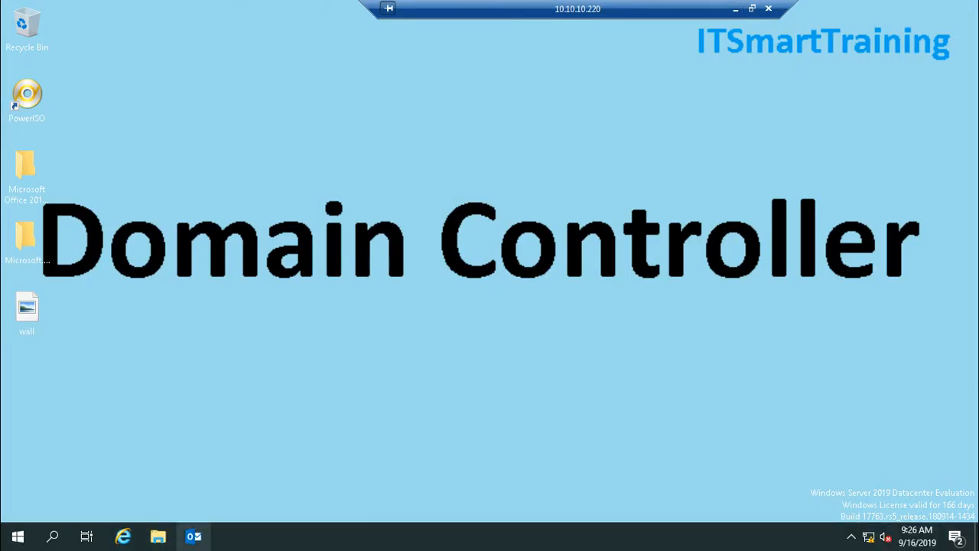
Start Outlook with a new profile named 'Te' and choose manual account setup under Advanced options
click(193, 536)
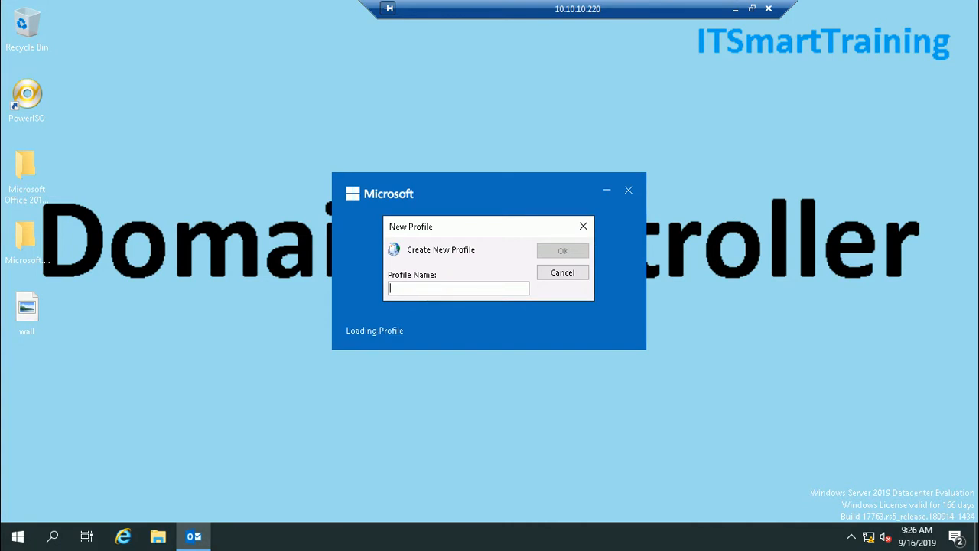
text(Te)
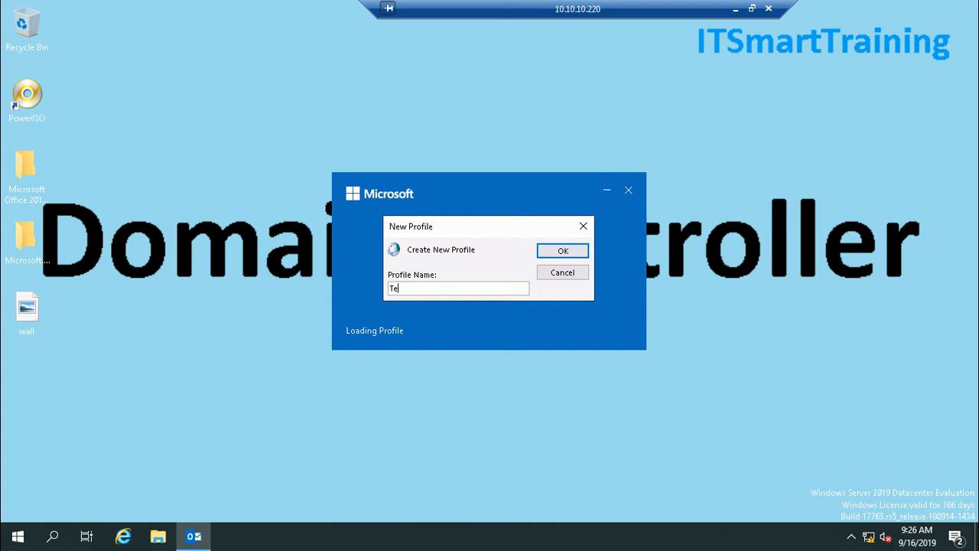
click(563, 250)
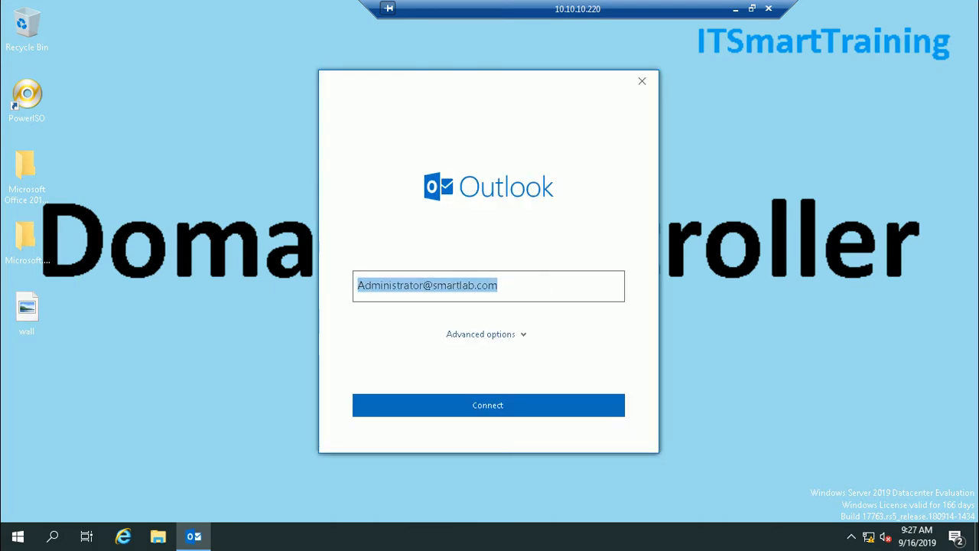
click(485, 333)
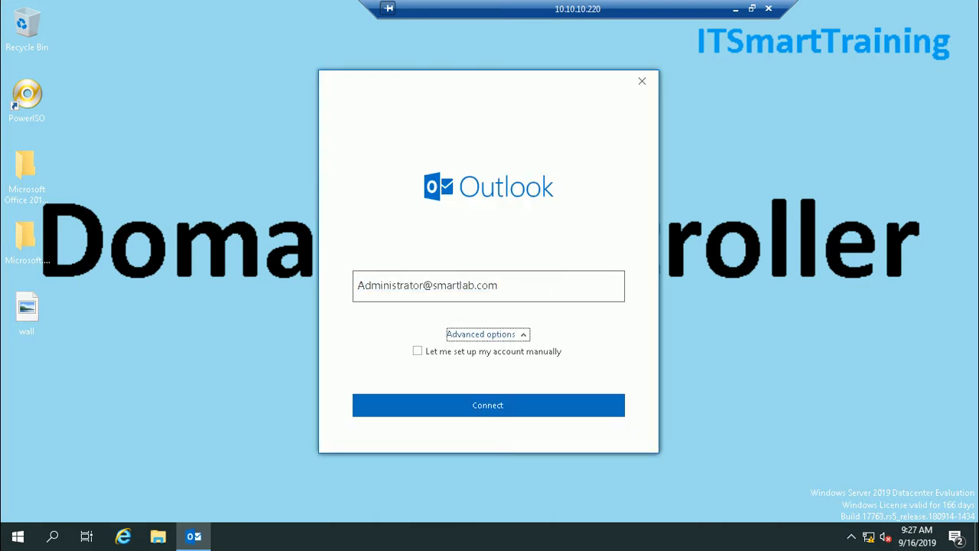
click(417, 350)
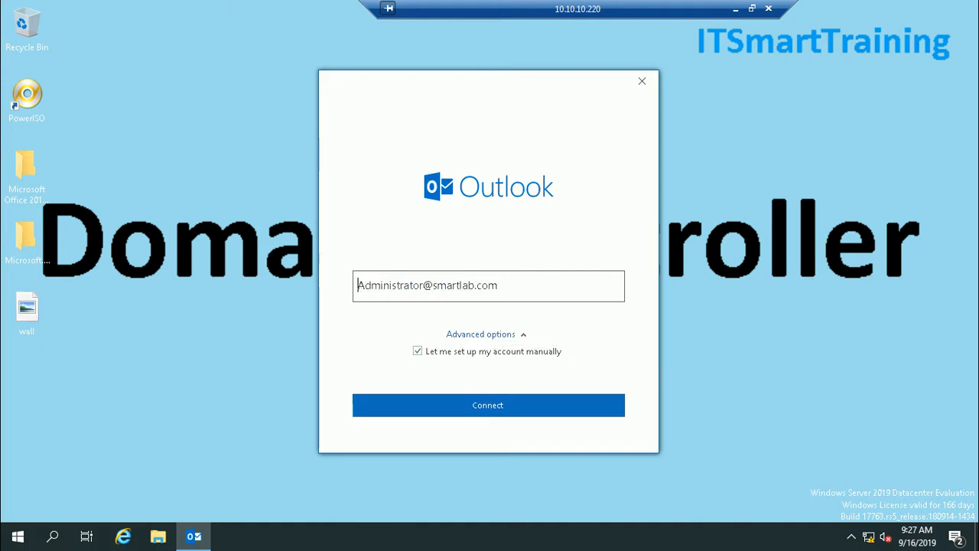
triple_click(488, 285)
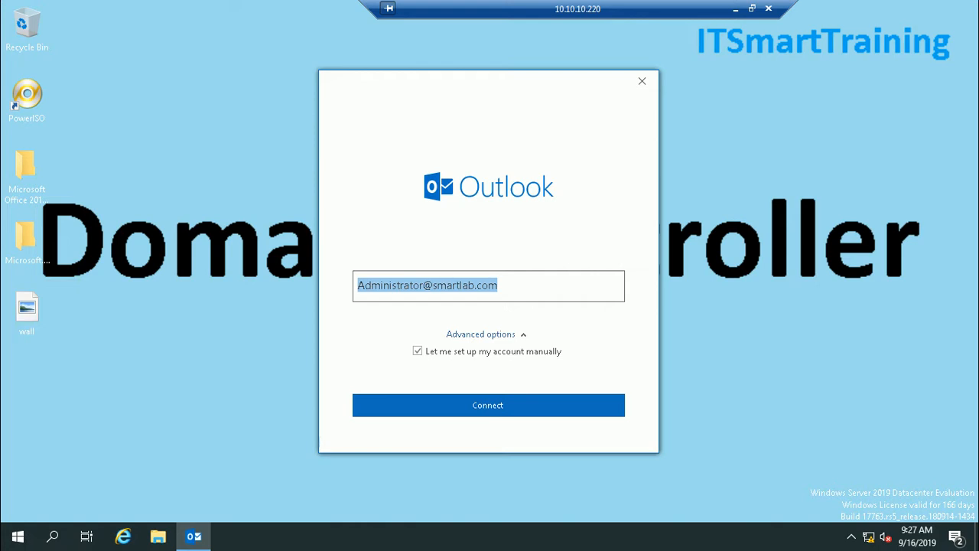
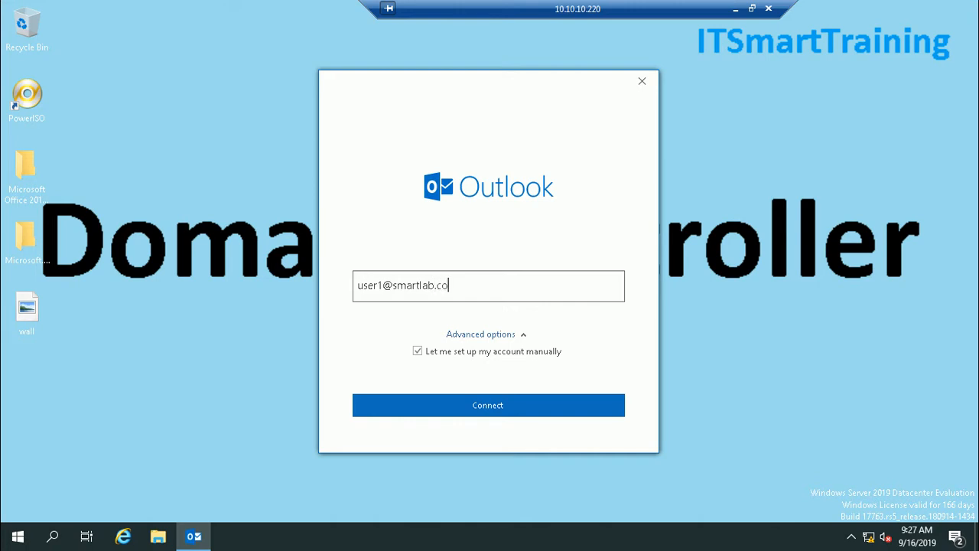
click(487, 404)
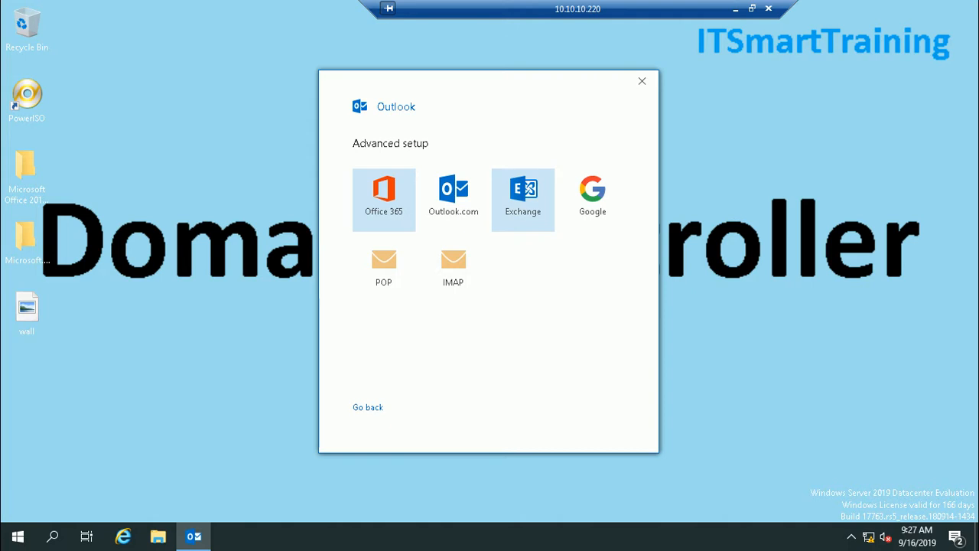
Add the account as Exchange, accept the server certificate alert, and finish with Done
click(523, 199)
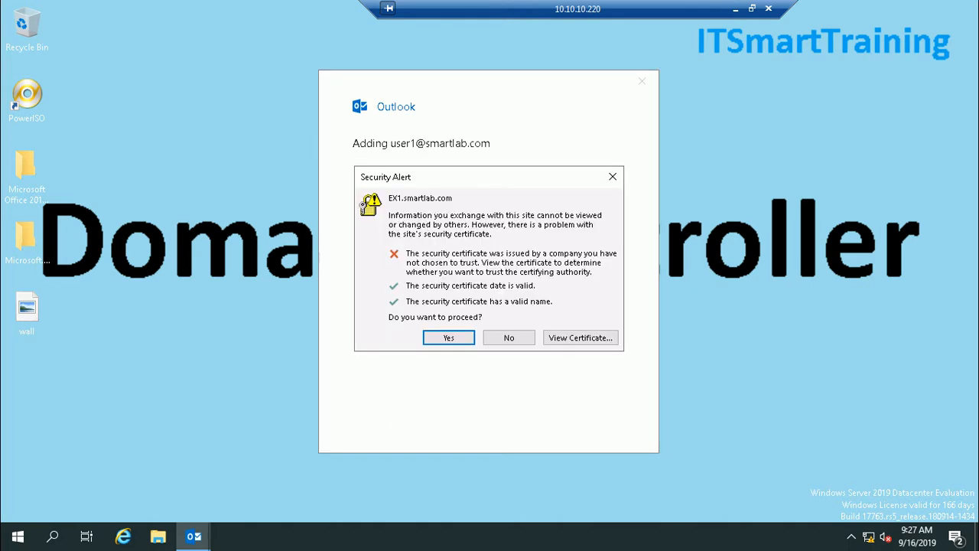
click(449, 338)
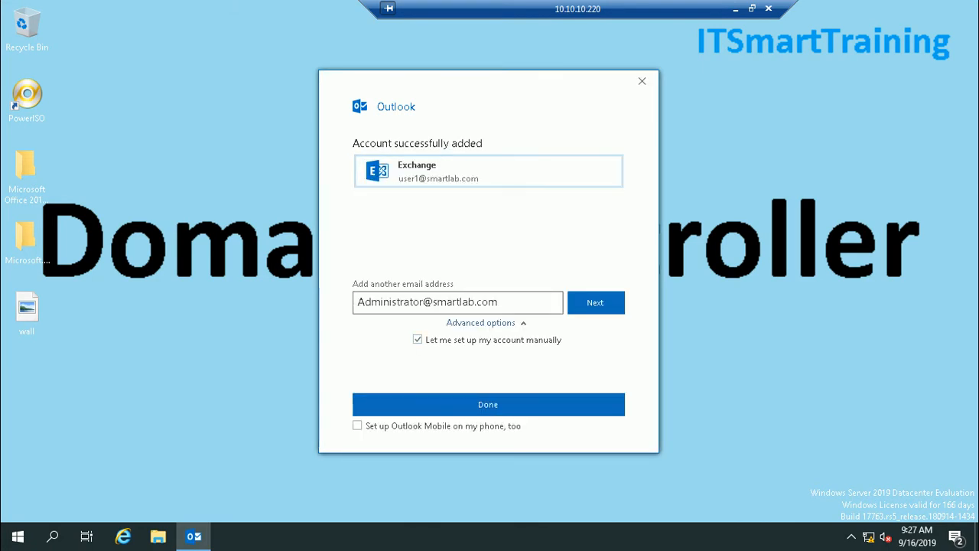
click(486, 404)
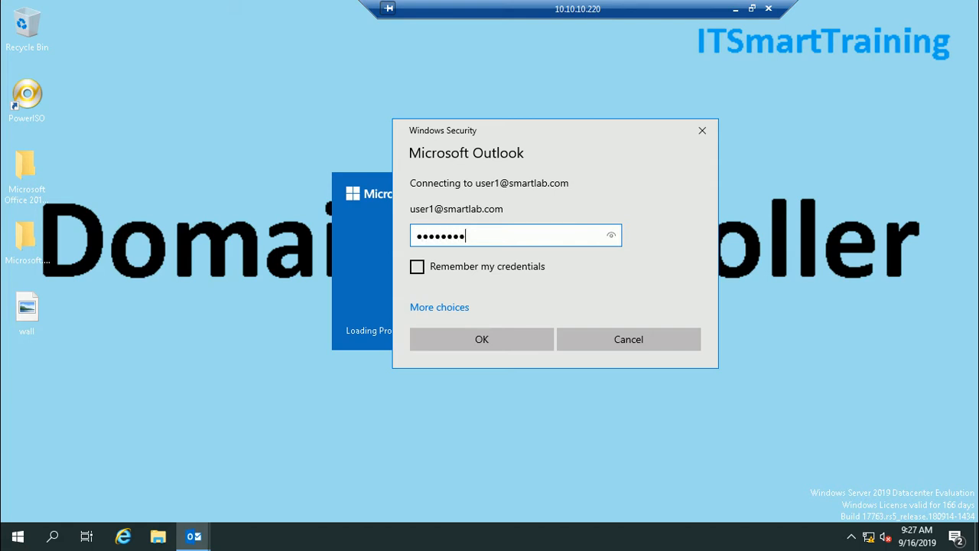
Sign in as user1 with credentials remembered so the inbox loads with user2's message
click(416, 266)
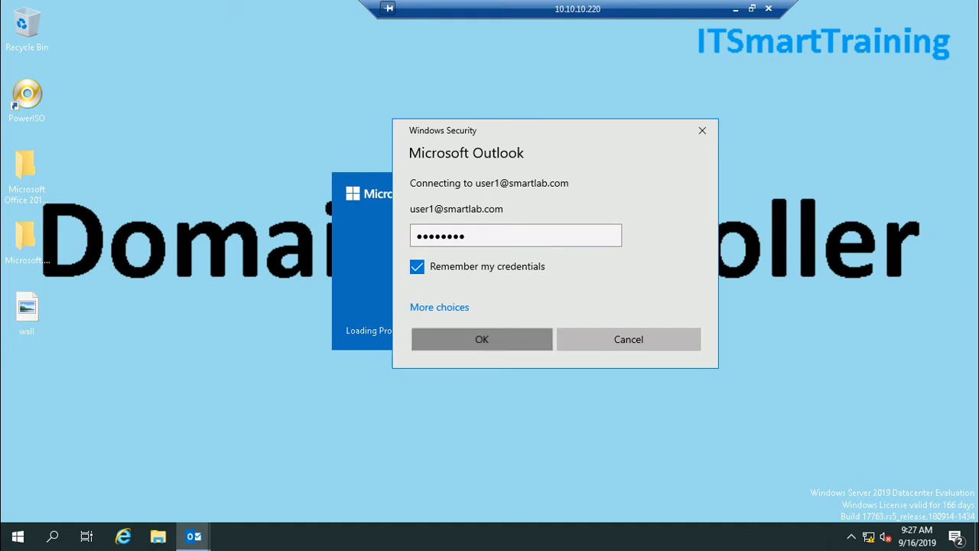
click(480, 339)
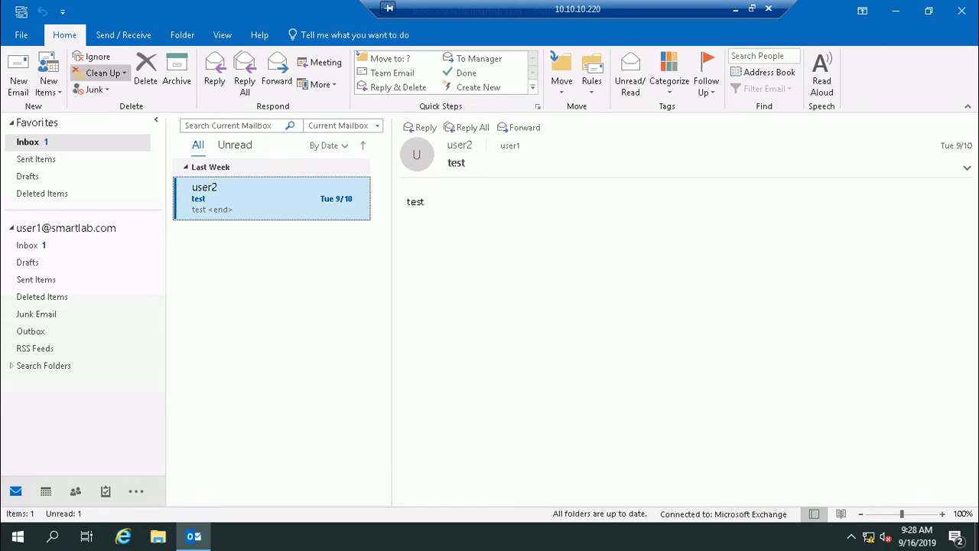
Show the Account Information page for user1's Exchange account via File
click(28, 245)
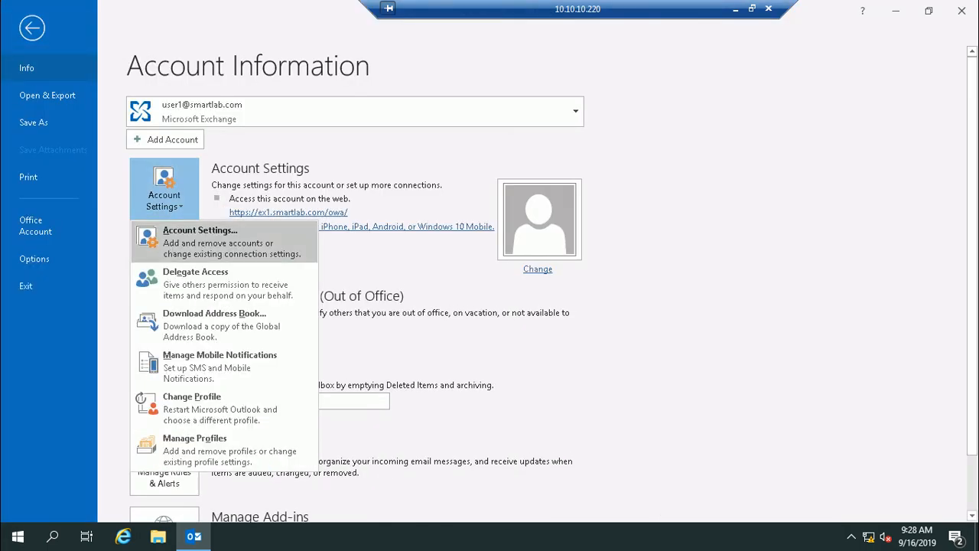
Review user1's Exchange server settings and the Security options under More Settings
click(199, 230)
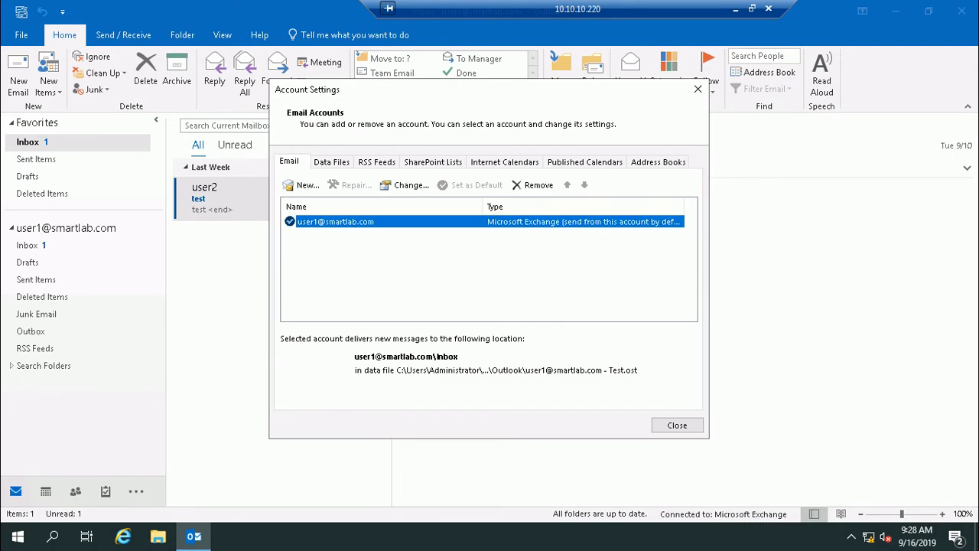
click(411, 185)
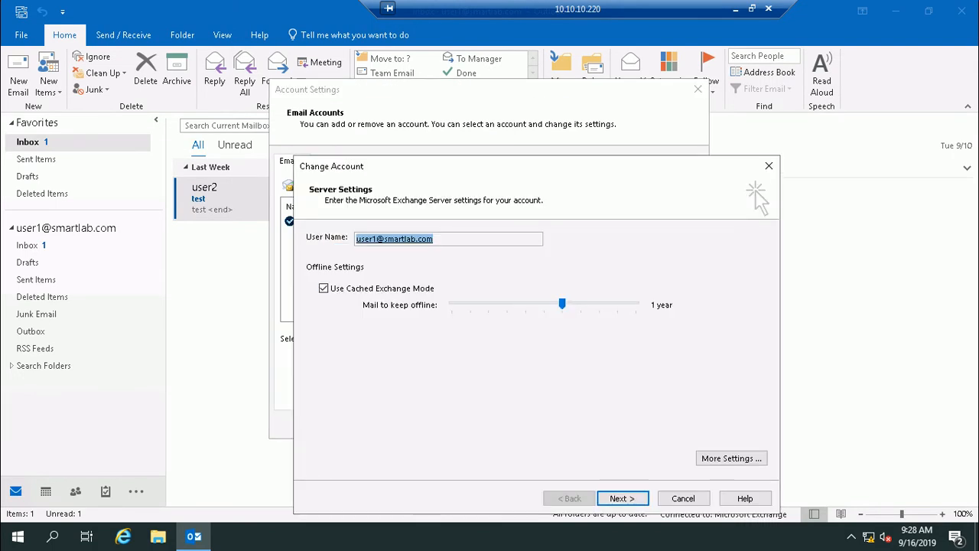
click(729, 458)
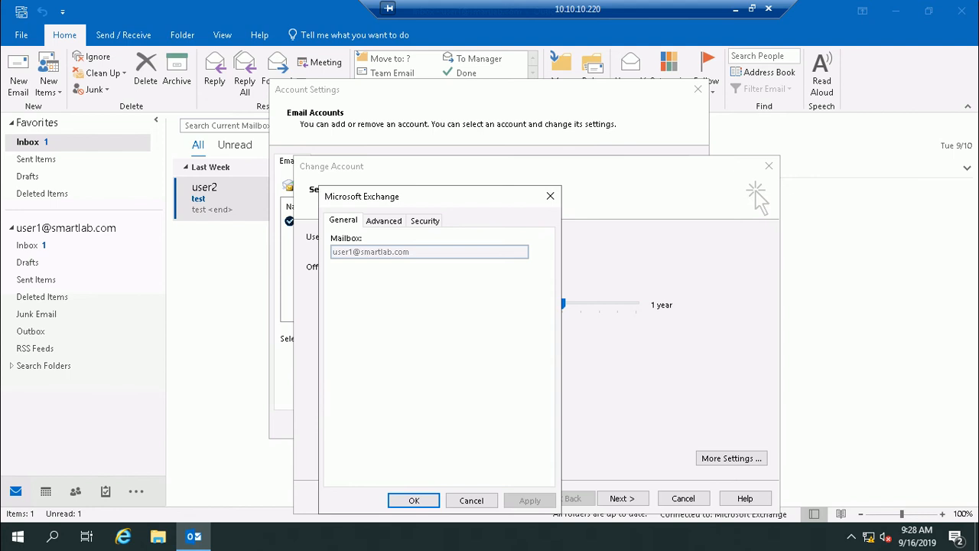
click(425, 220)
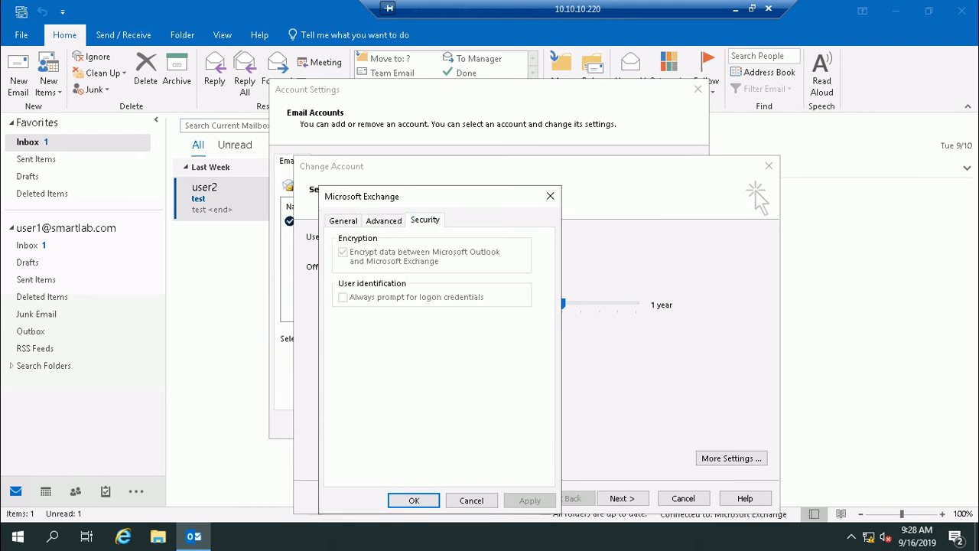
Close the settings dialogs without saving and minimize Outlook to the desktop
click(413, 501)
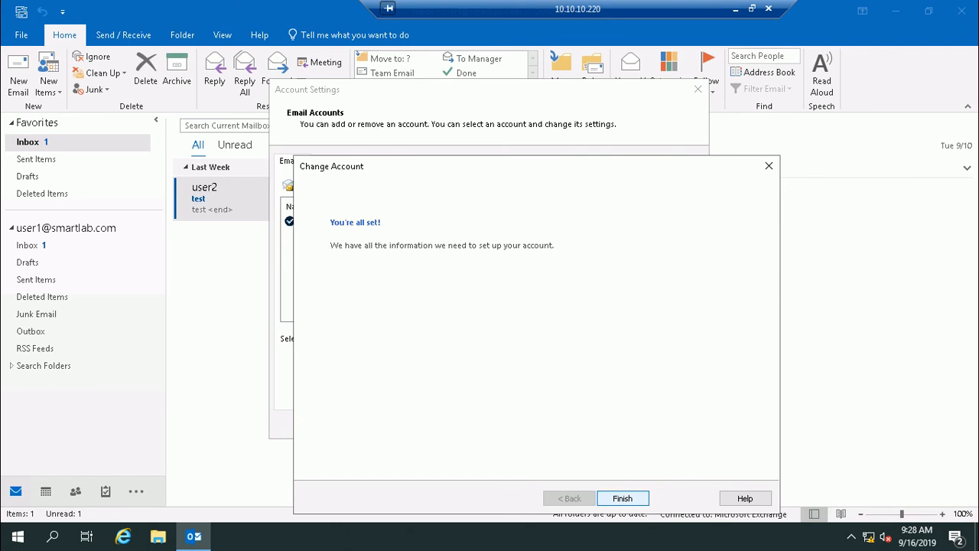
click(569, 499)
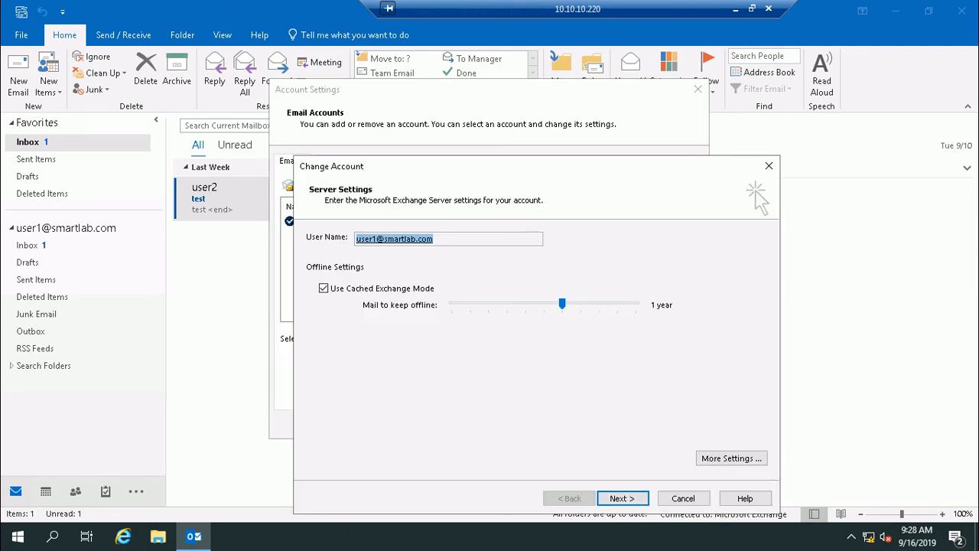
click(682, 499)
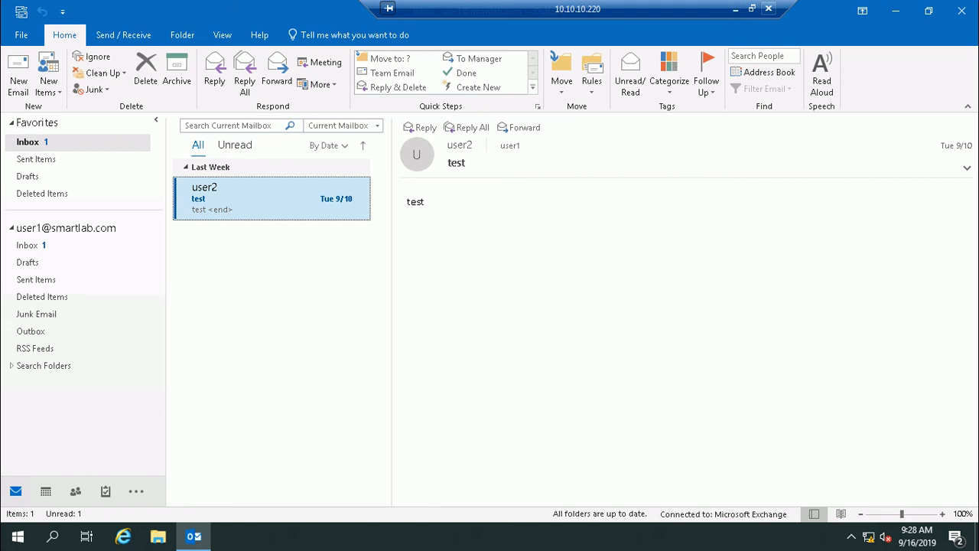
click(734, 9)
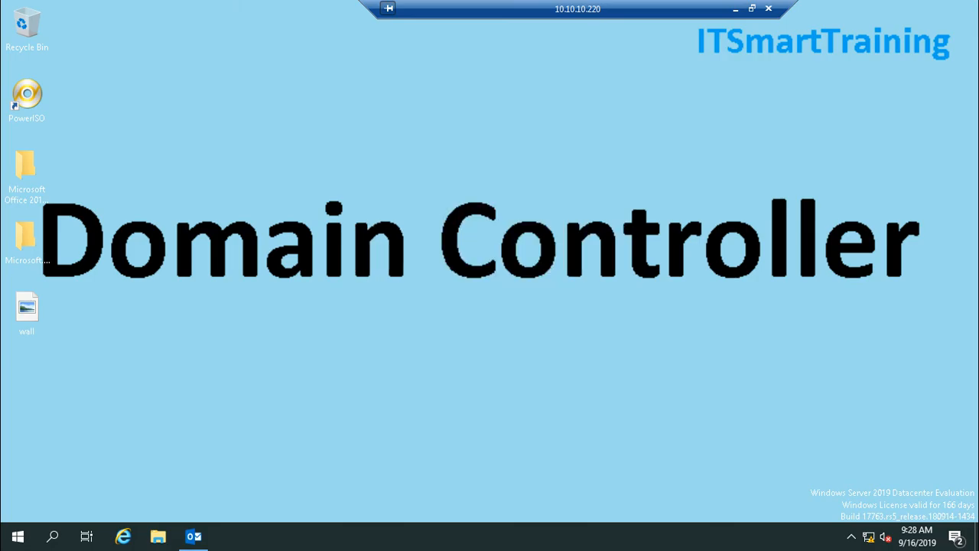
mouse_move(734, 9)
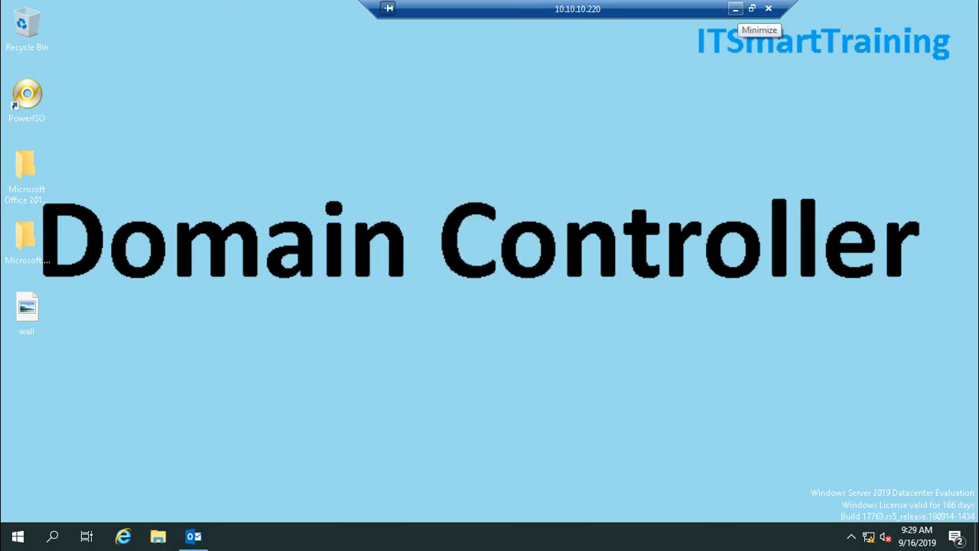